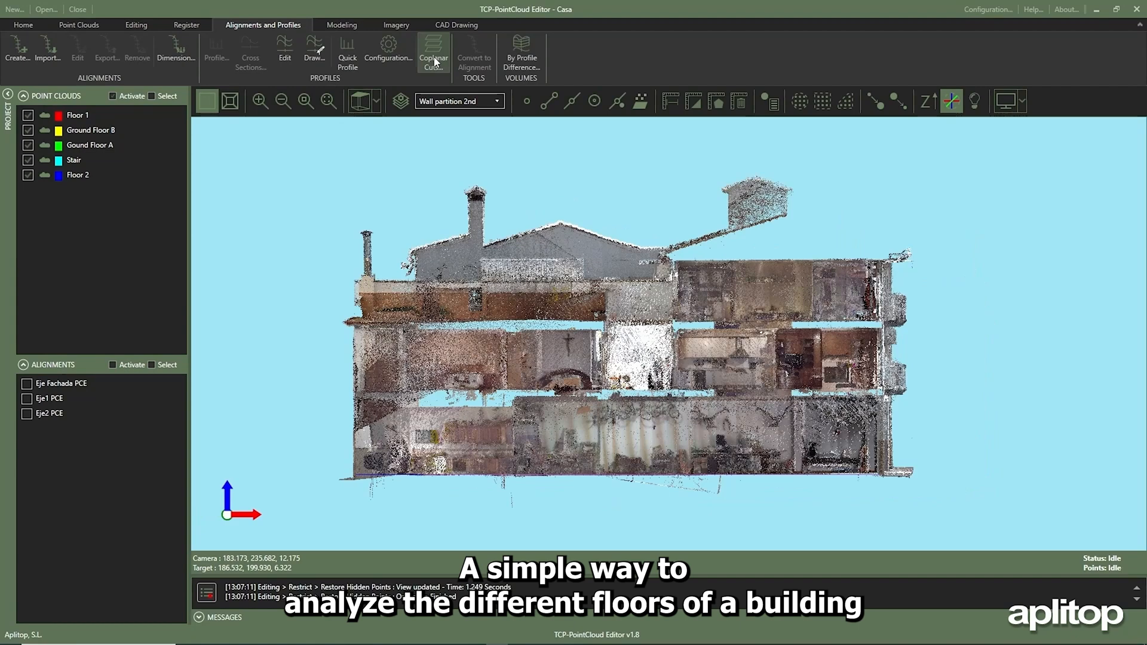
Step: Launch Coplanar Cuts on the five floor point clouds from the Alignments and Profiles tab
{"action": "left_click", "coordinate": [433, 51]}
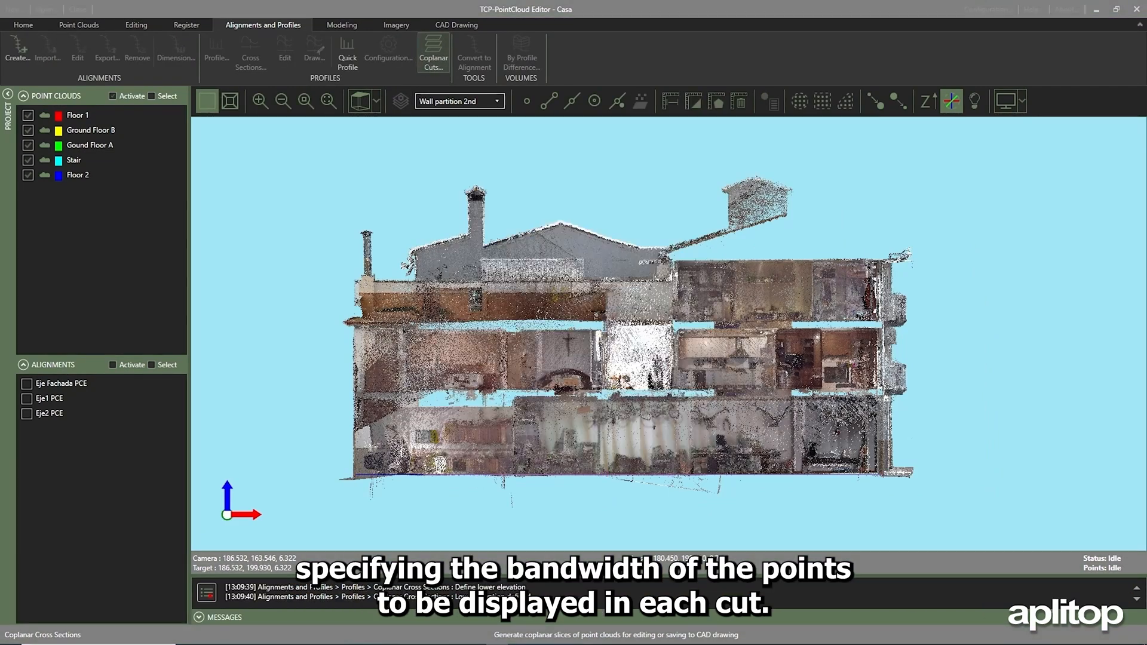
Step: Generate coplanar cuts to the profile editor from elevation 0 to 10 every 0.5
{"action": "left_click", "coordinate": [433, 53]}
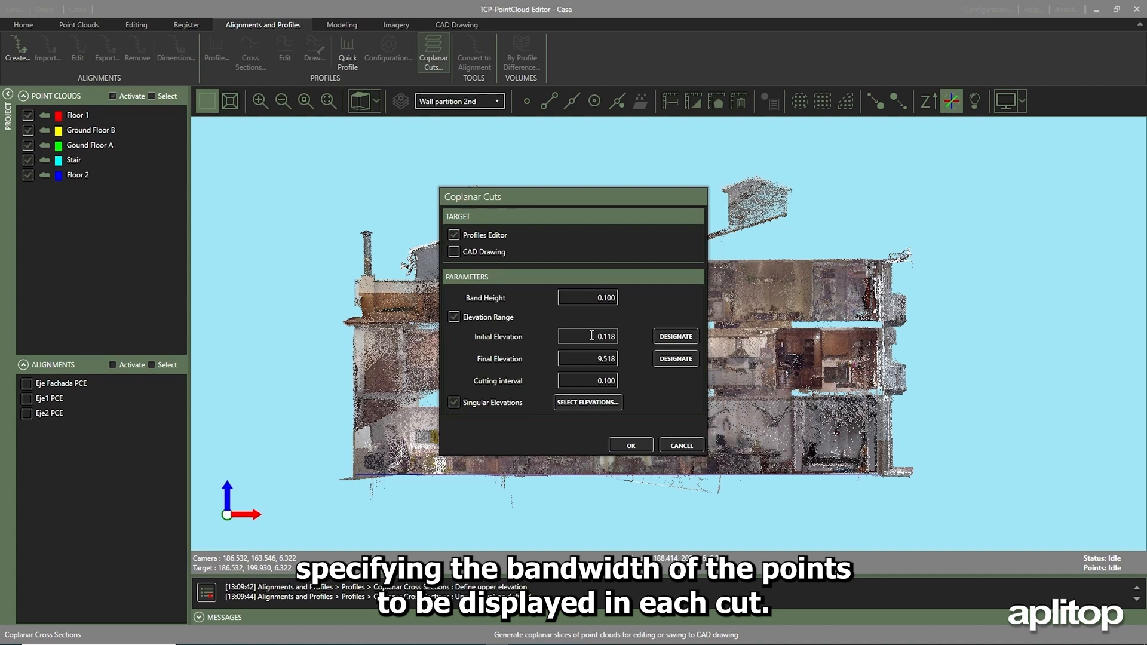
{"action": "type", "text": "10.00"}
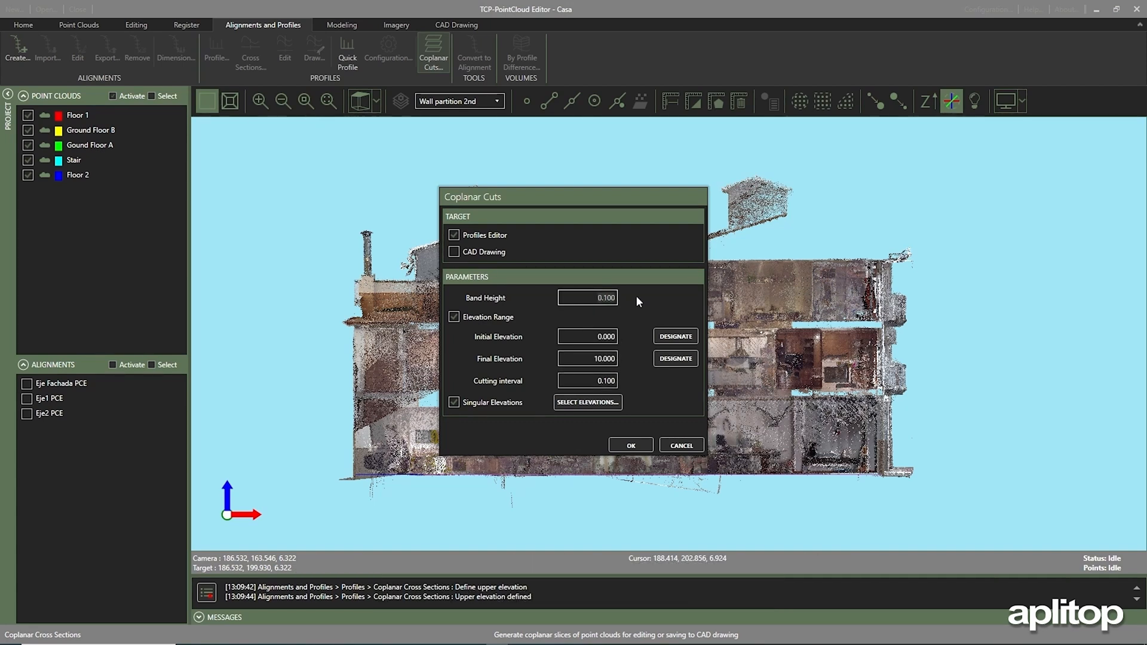
{"action": "type", "text": "0.5"}
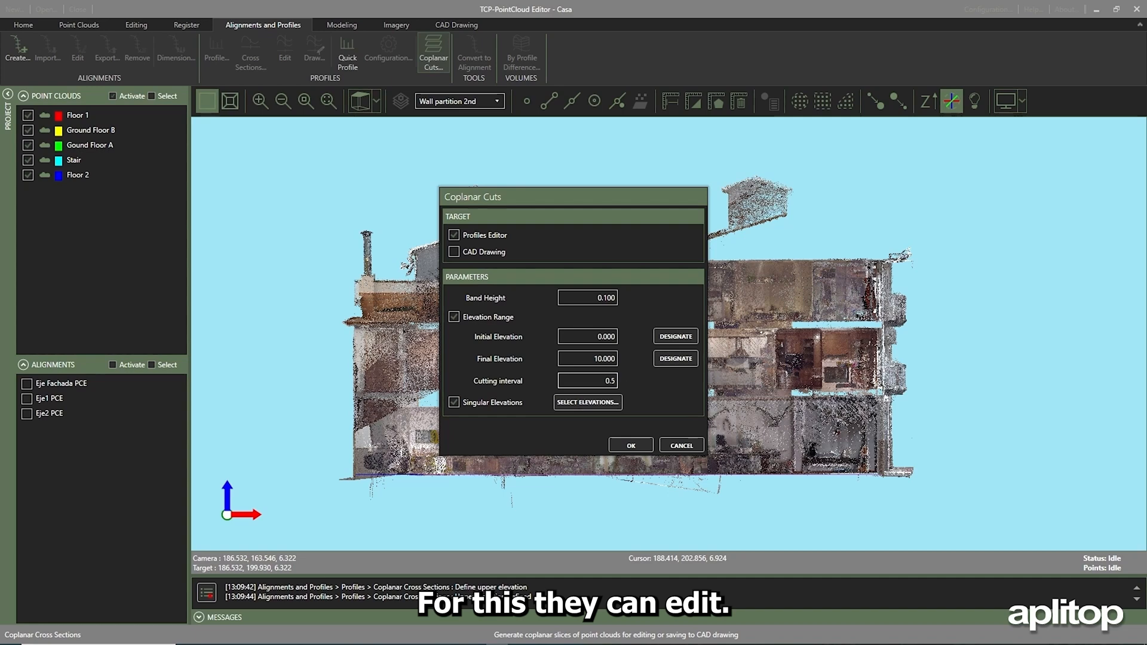
{"action": "left_click", "coordinate": [629, 445]}
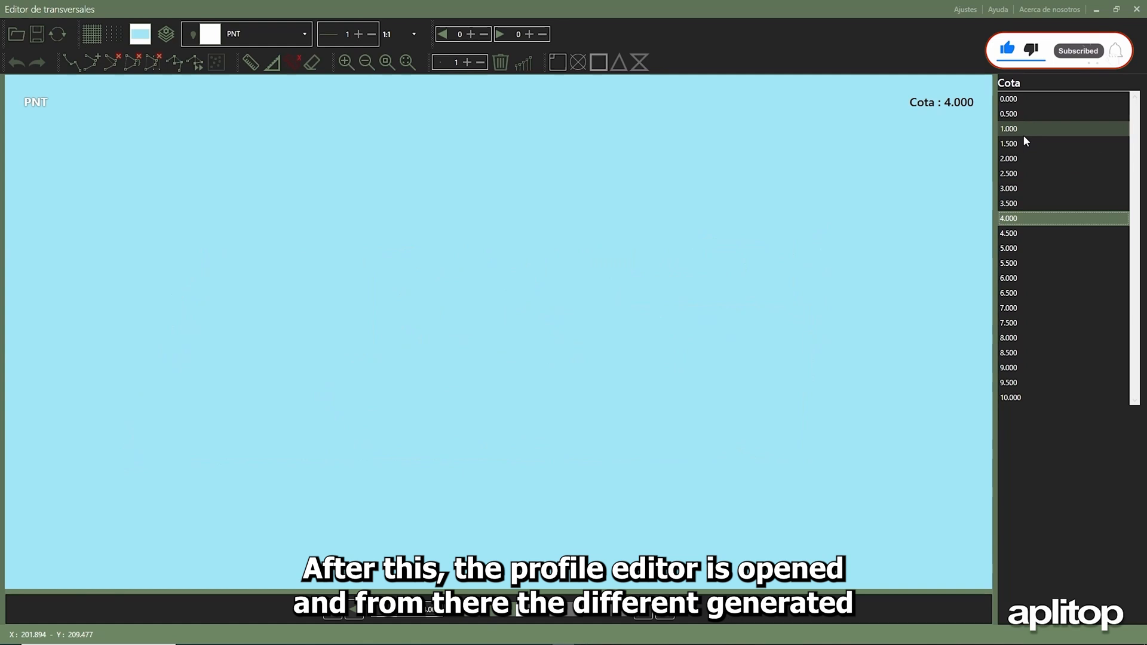
Step: Display the elevation 2.000 cut and rename the User layer to Ground Floor
{"action": "left_click", "coordinate": [1010, 382]}
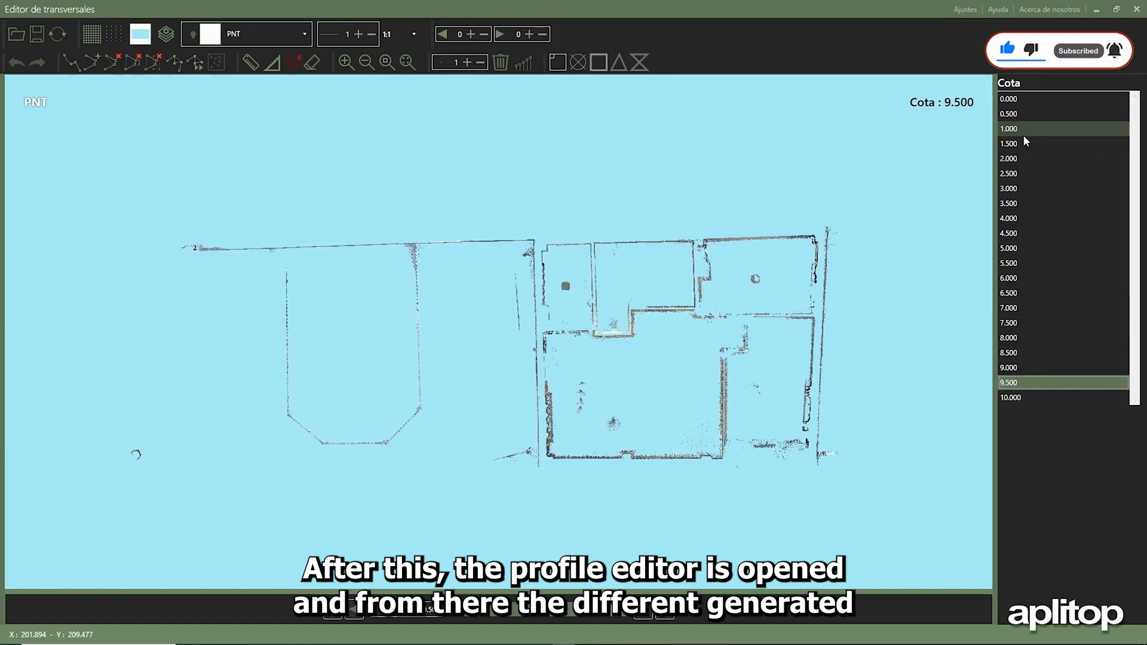
{"action": "left_click", "coordinate": [1009, 159]}
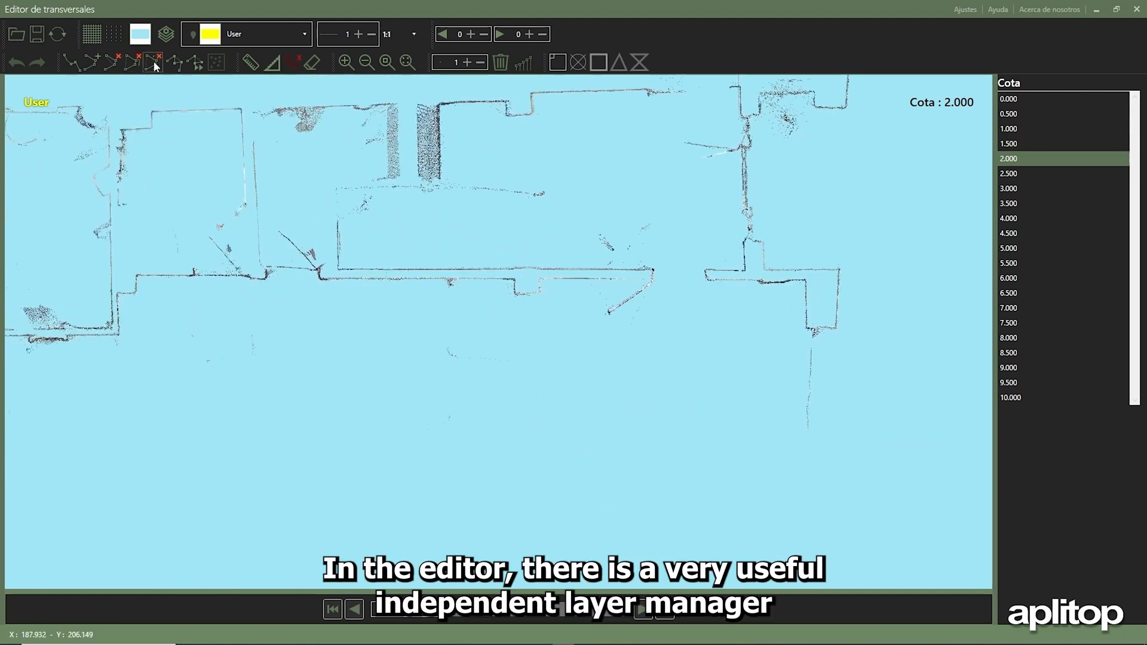
{"action": "left_click", "coordinate": [167, 35]}
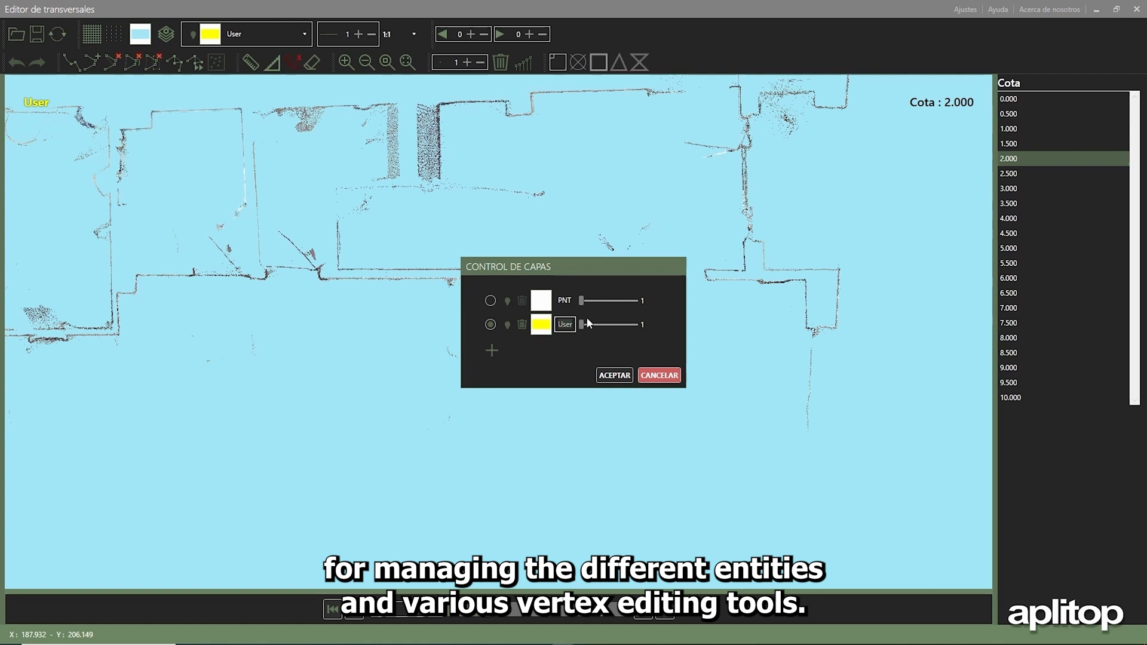
{"action": "type", "text": "Gro"}
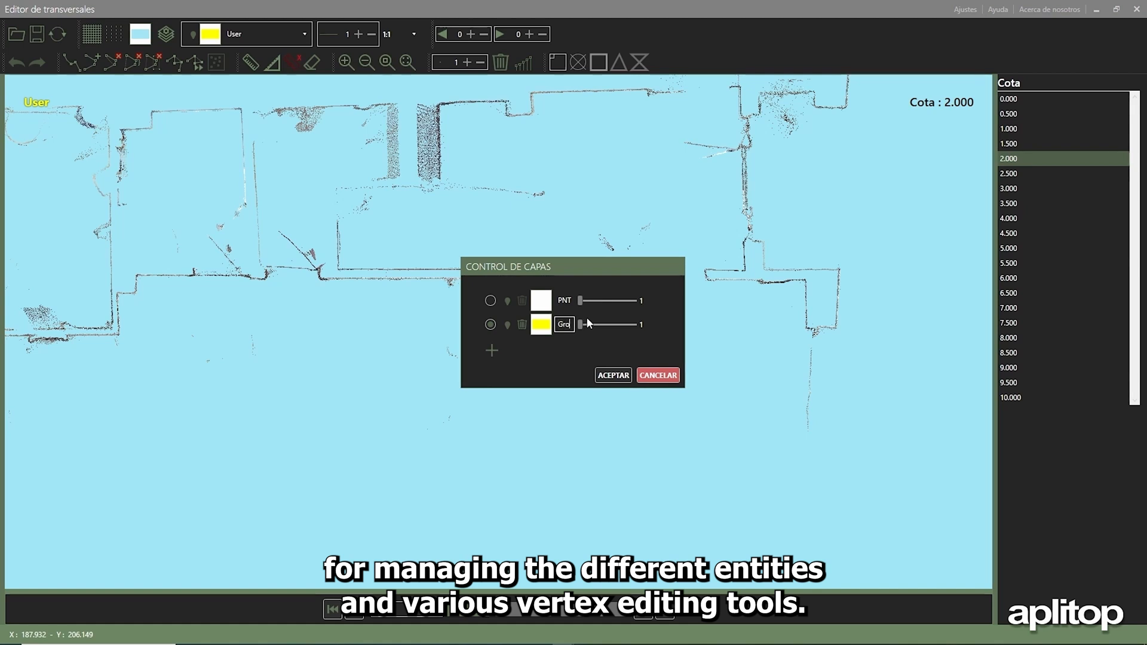
{"action": "type", "text": "Ground Floor"}
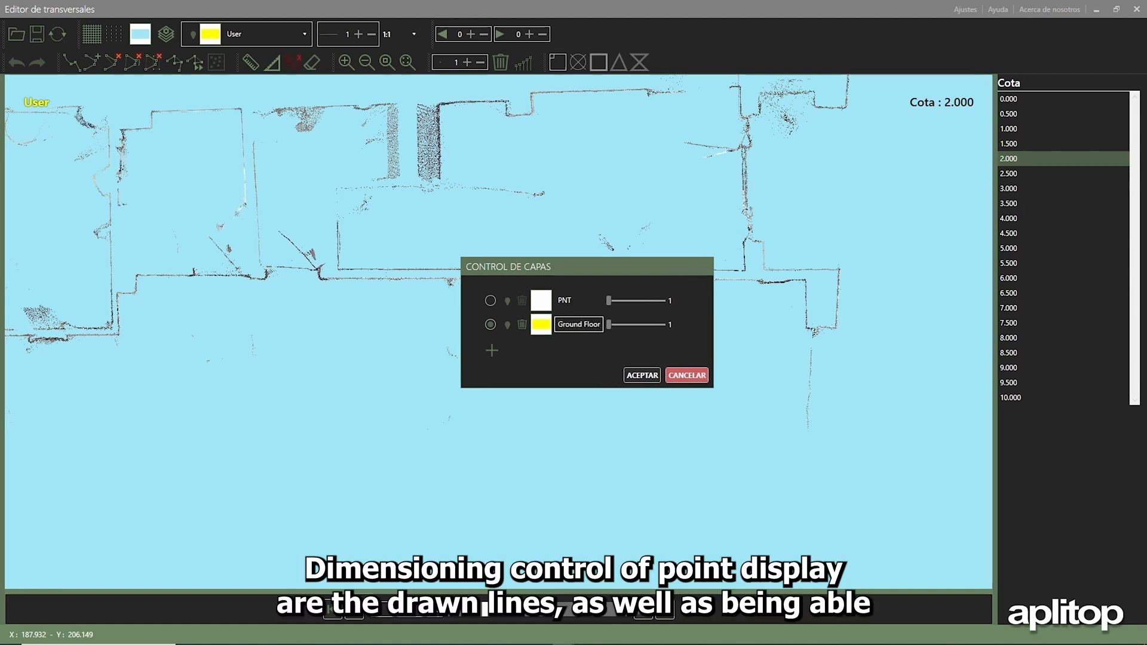
{"action": "left_click", "coordinate": [641, 374]}
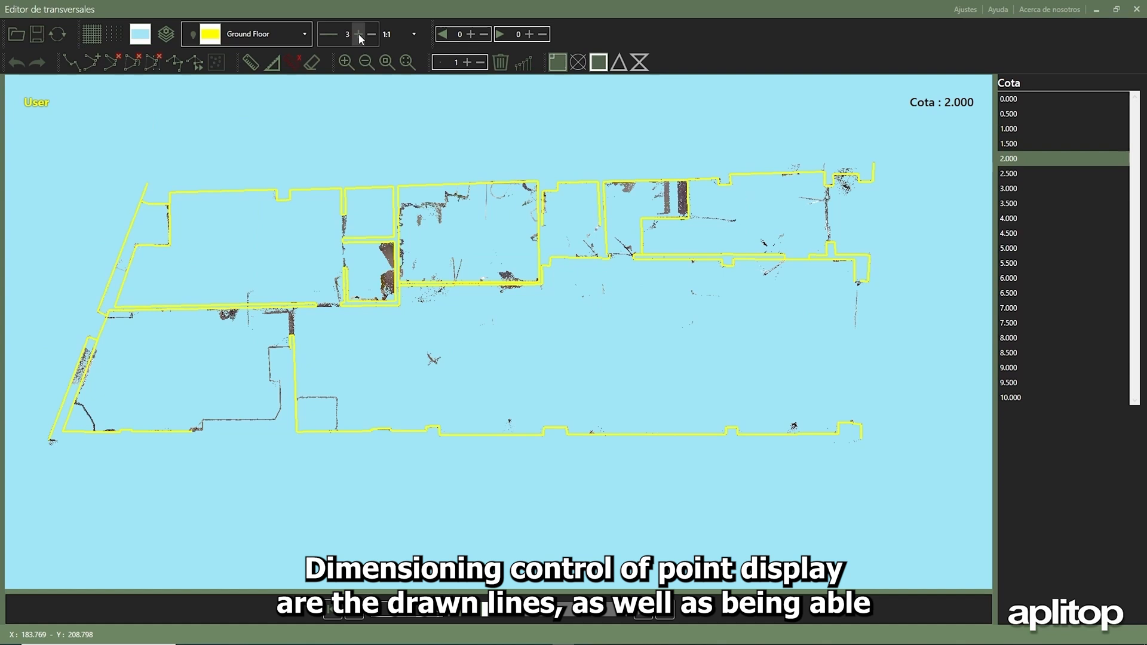
Step: Increase the traced line width to 3
{"action": "left_click", "coordinate": [372, 34]}
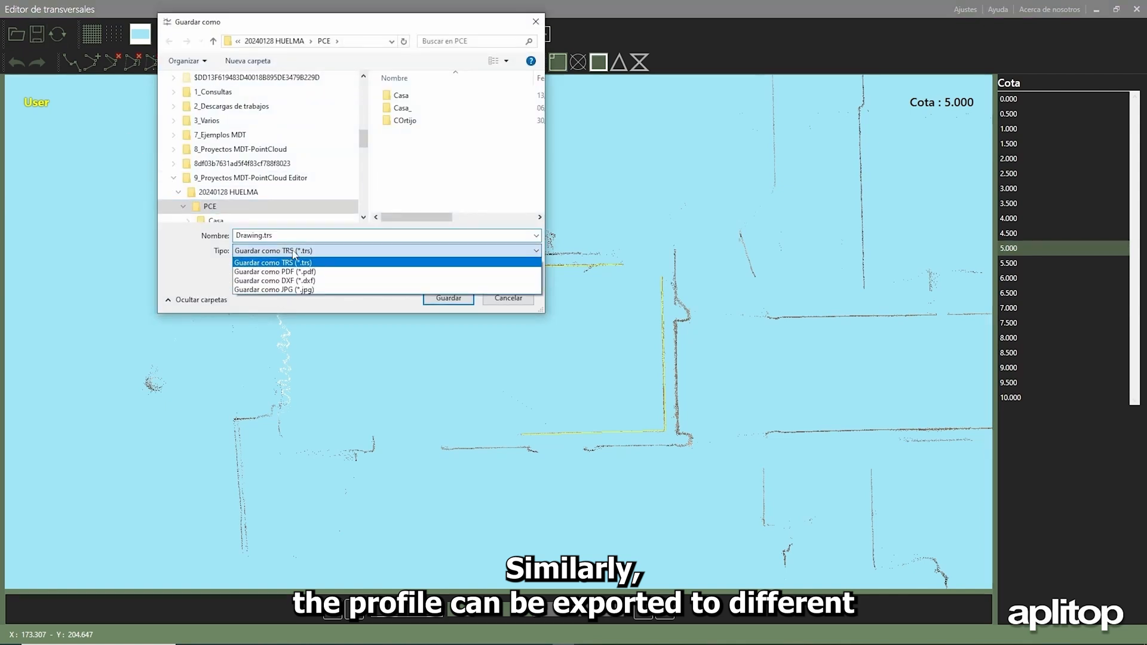
Step: Close the Save As dialog and exit the profile editor
{"action": "left_click", "coordinate": [276, 280]}
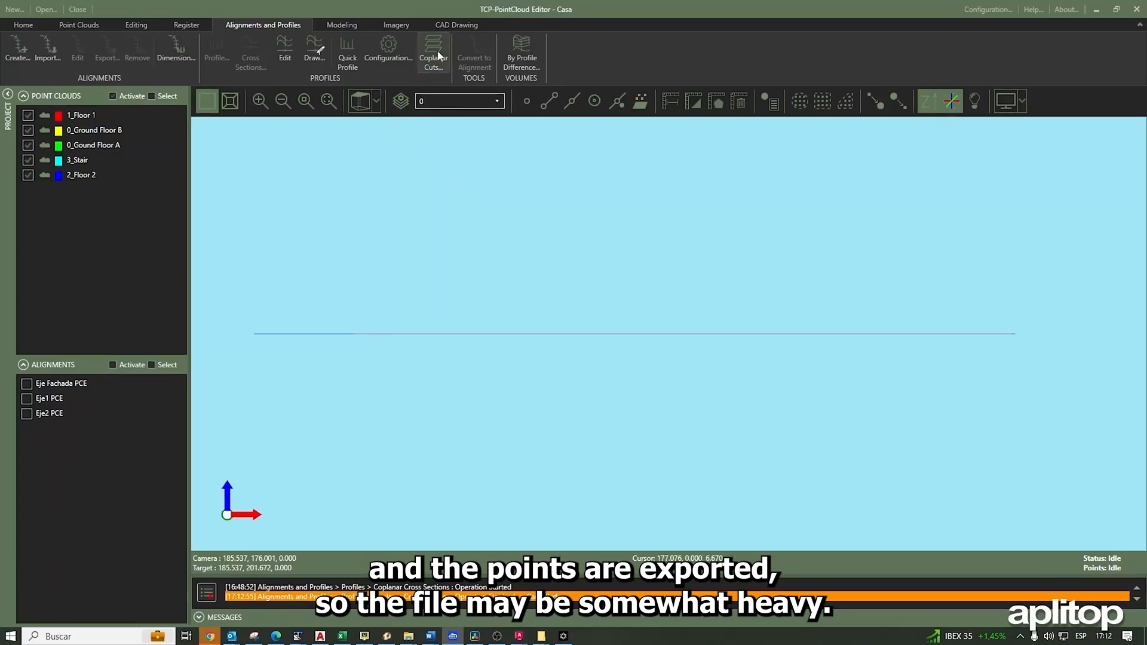
Step: Reopen Coplanar Cuts, replace Profiles Editor output with CAD Drawing, and choose Multiple CAD Drawings
{"action": "left_click", "coordinate": [433, 52]}
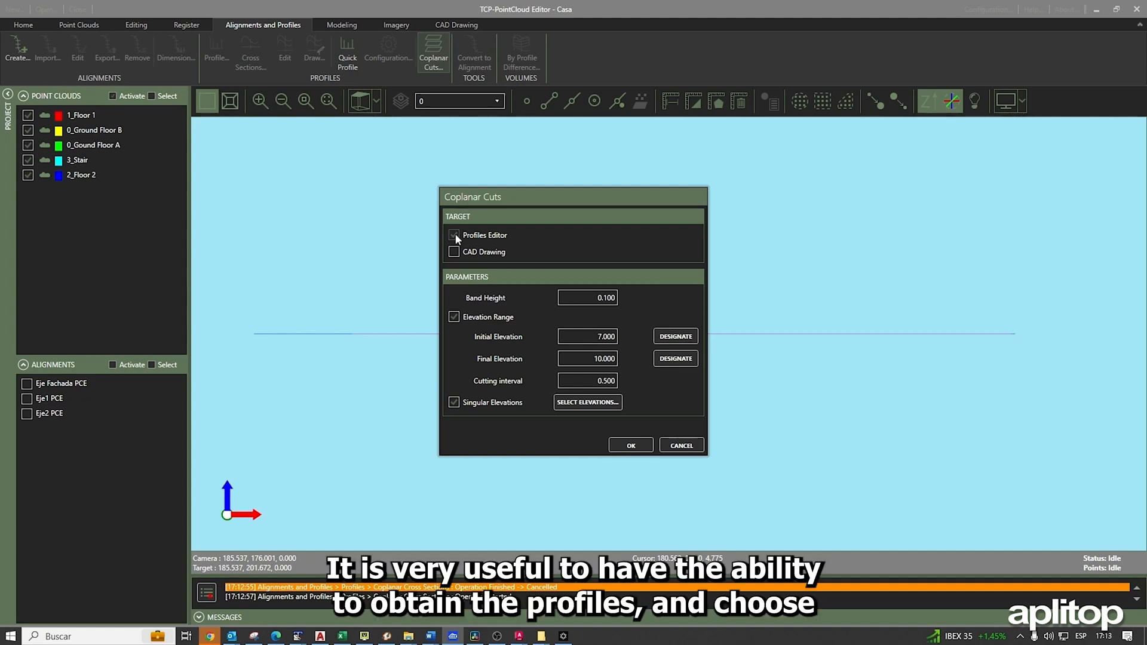
{"action": "left_click", "coordinate": [453, 251]}
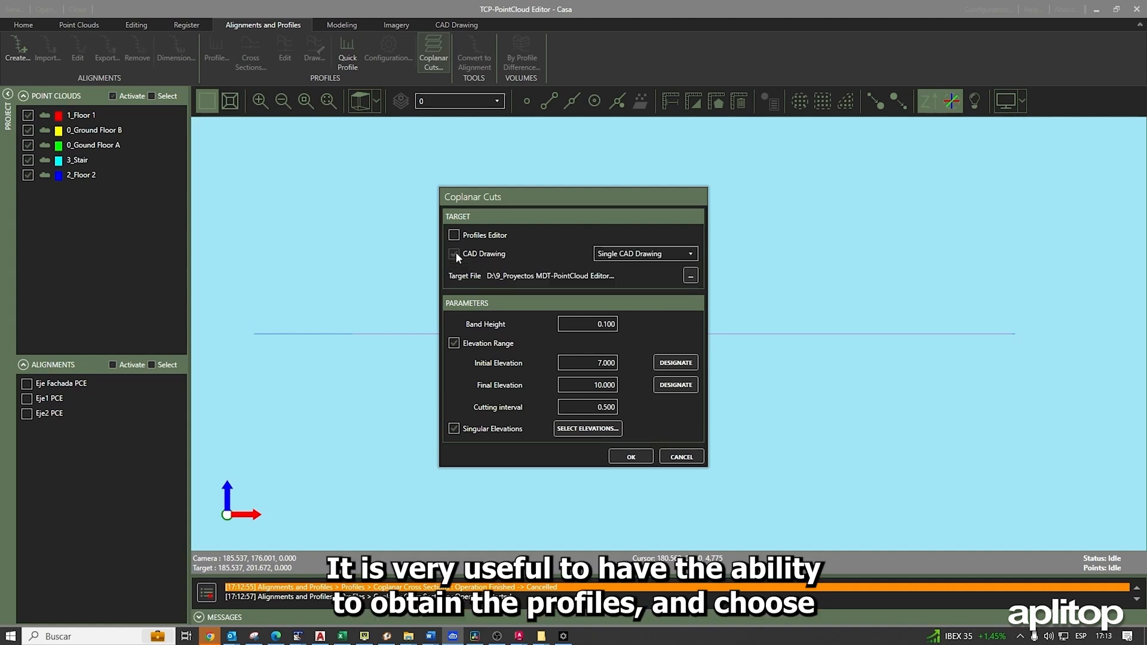
{"action": "left_click", "coordinate": [454, 253]}
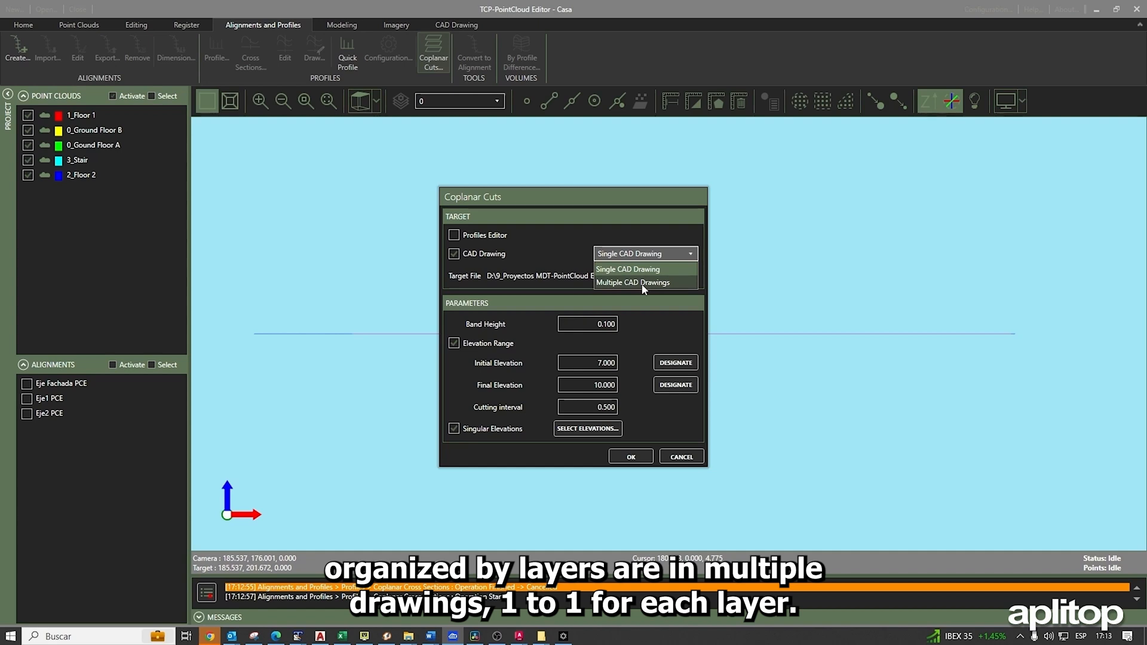
{"action": "left_click", "coordinate": [632, 283]}
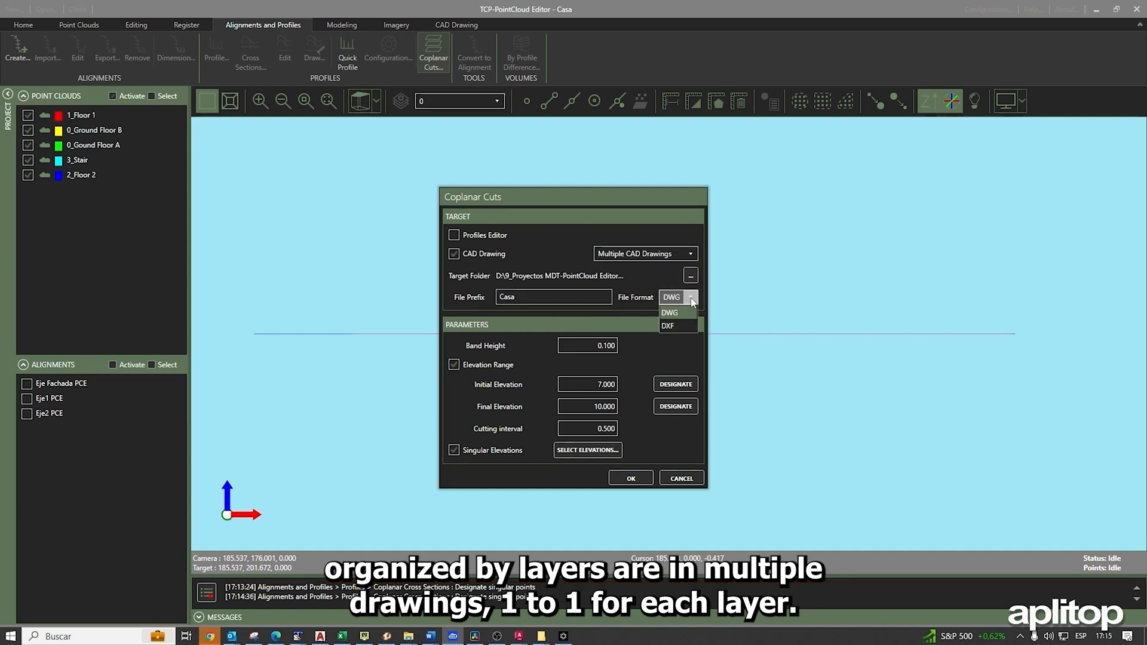